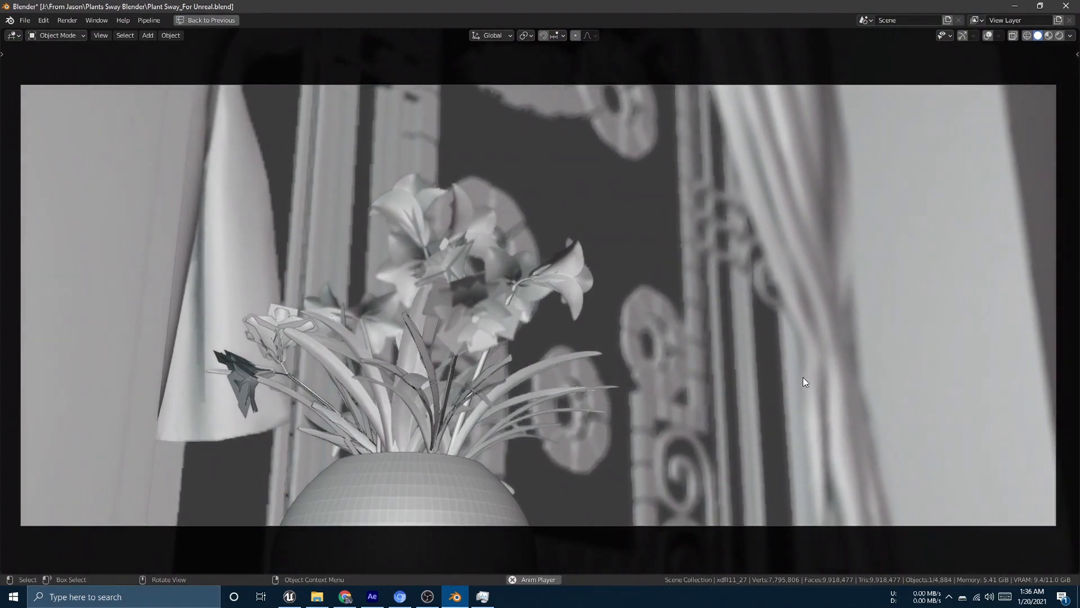
Scroll through the Unreal Engine search results and the Blender Artists Facebook posts
click(289, 596)
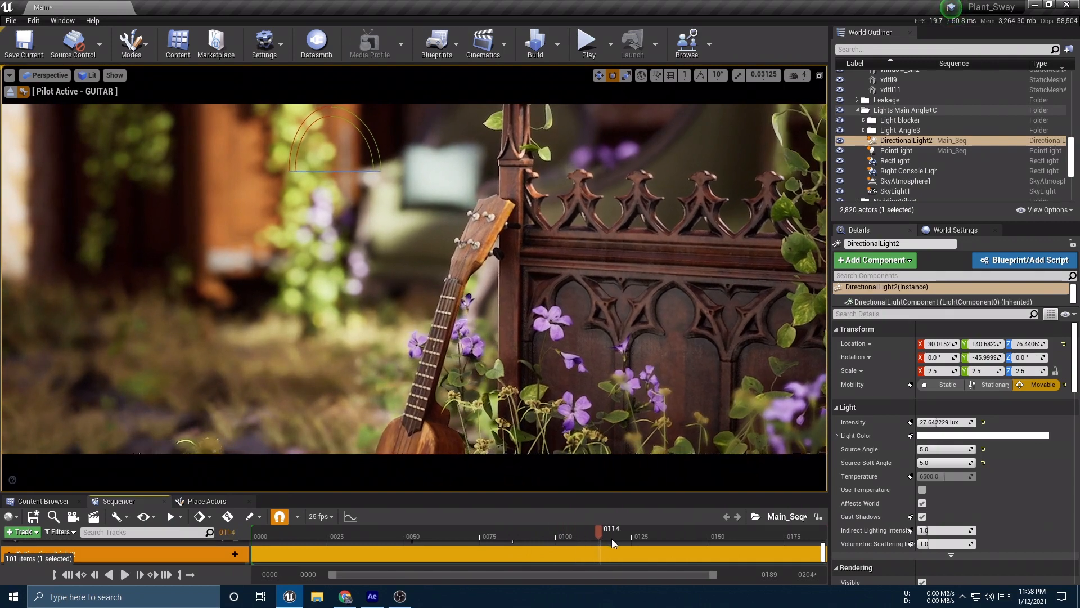
click(344, 596)
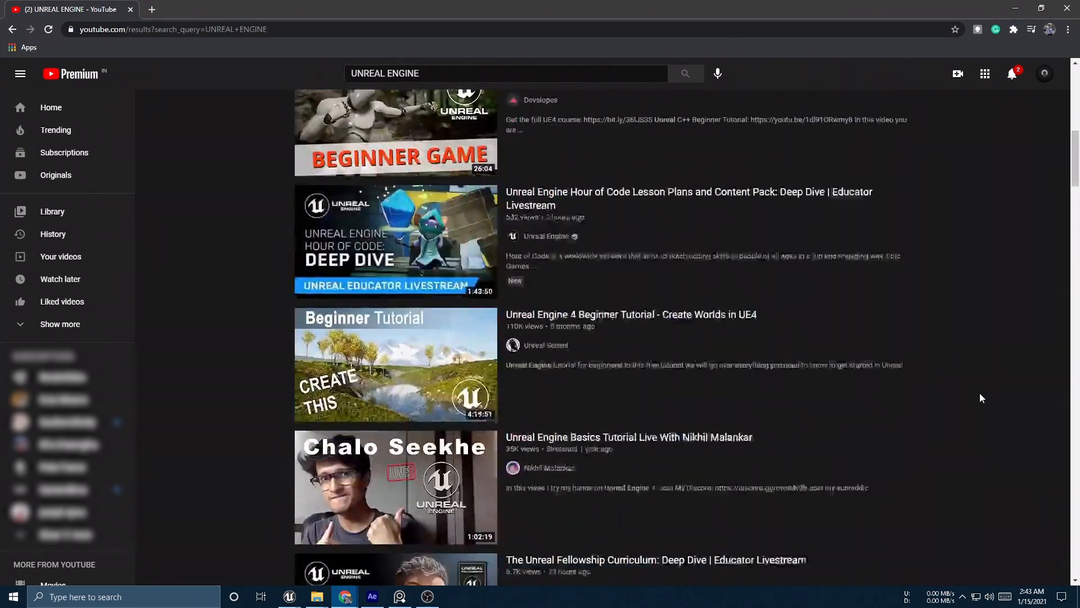
scroll(down, 3)
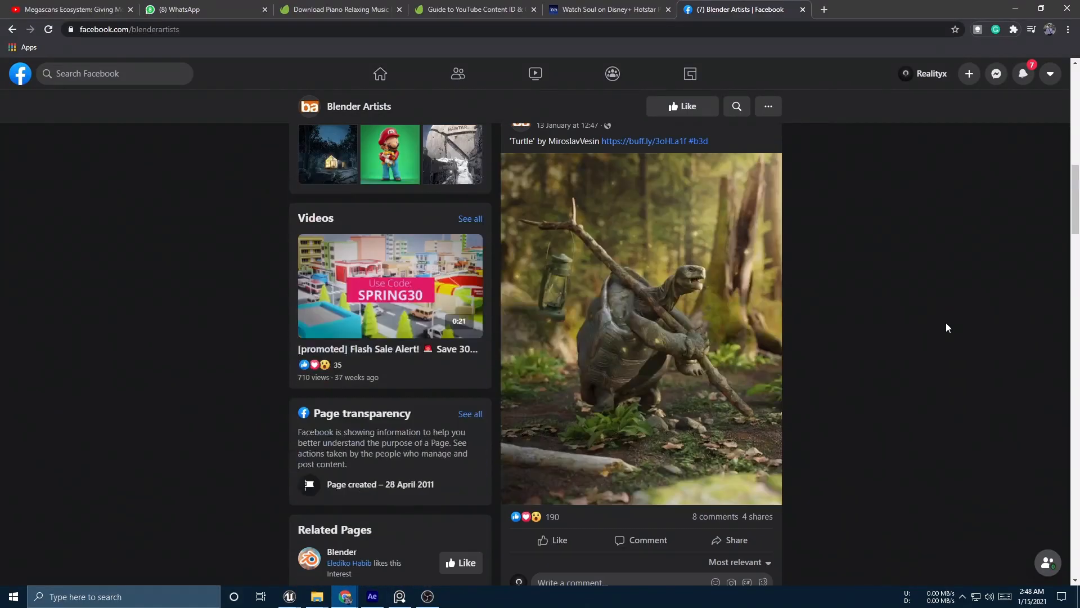
scroll(down, 3)
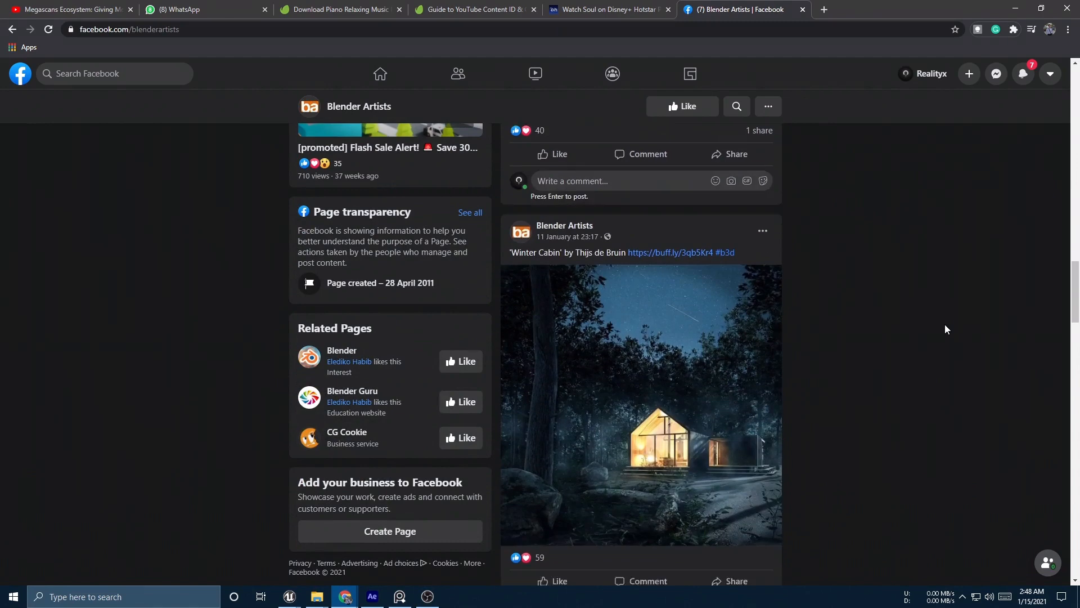
scroll(down, 3)
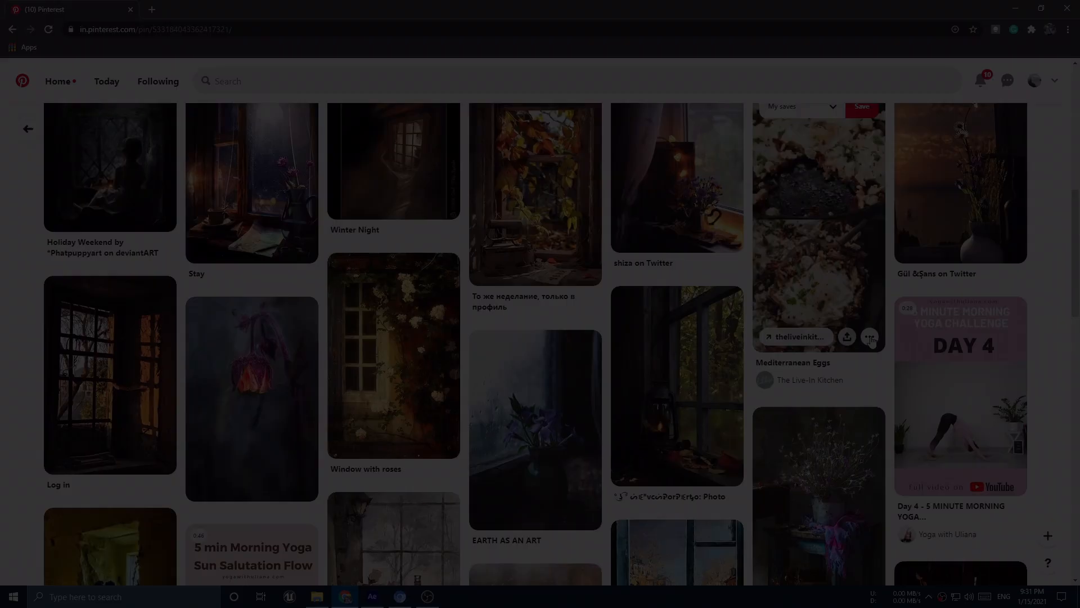
Browse the ArtStation 'mansion' artwork results as scene reference
click(207, 9)
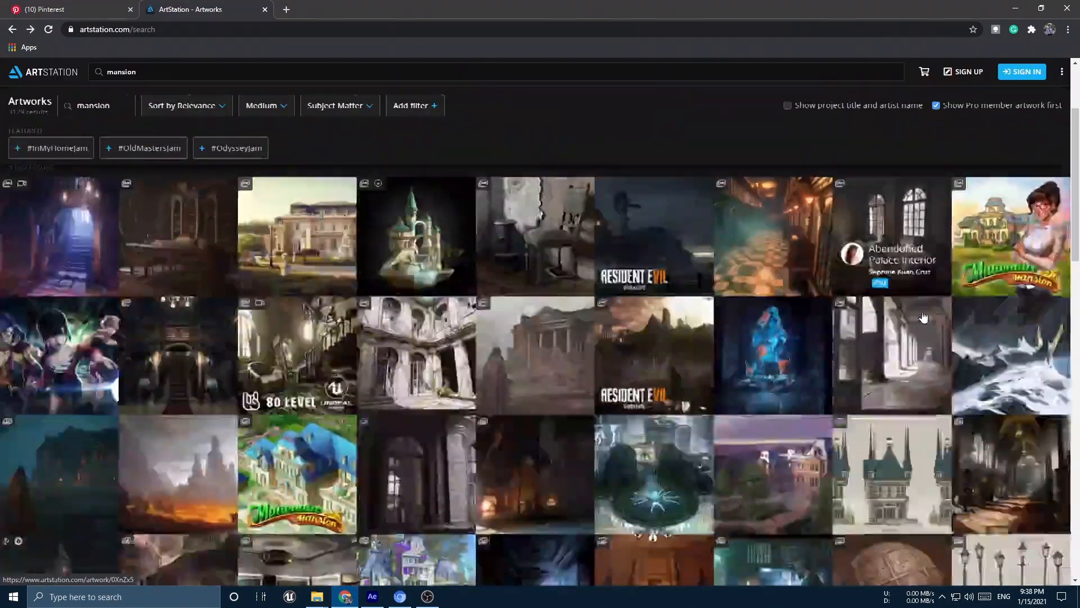
scroll(down, 3)
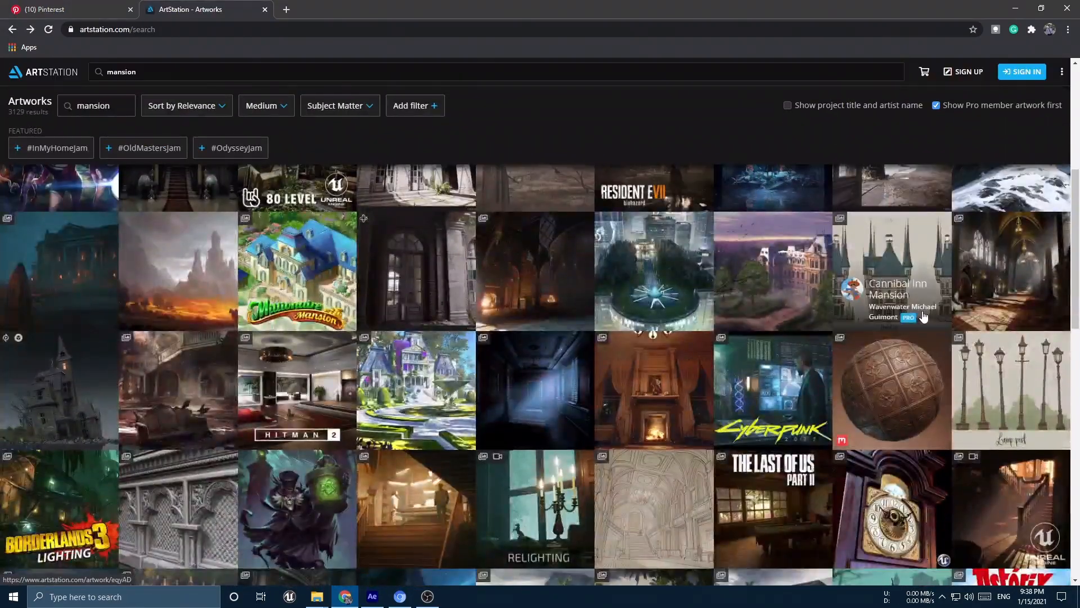
scroll(down, 3)
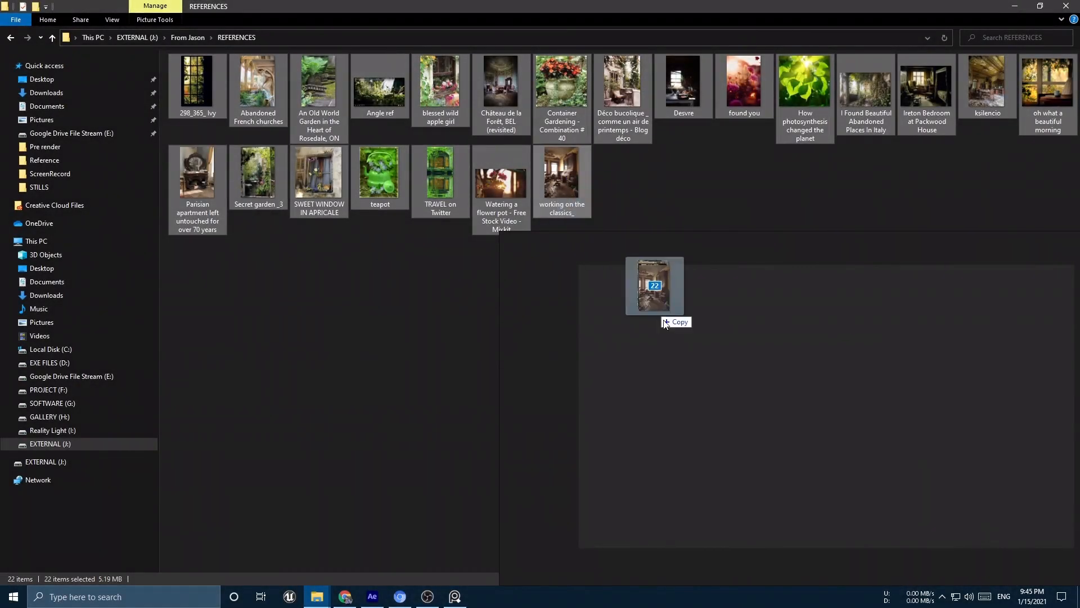
Copy the 22 reference images from the REFERENCES folder to another window
click(454, 596)
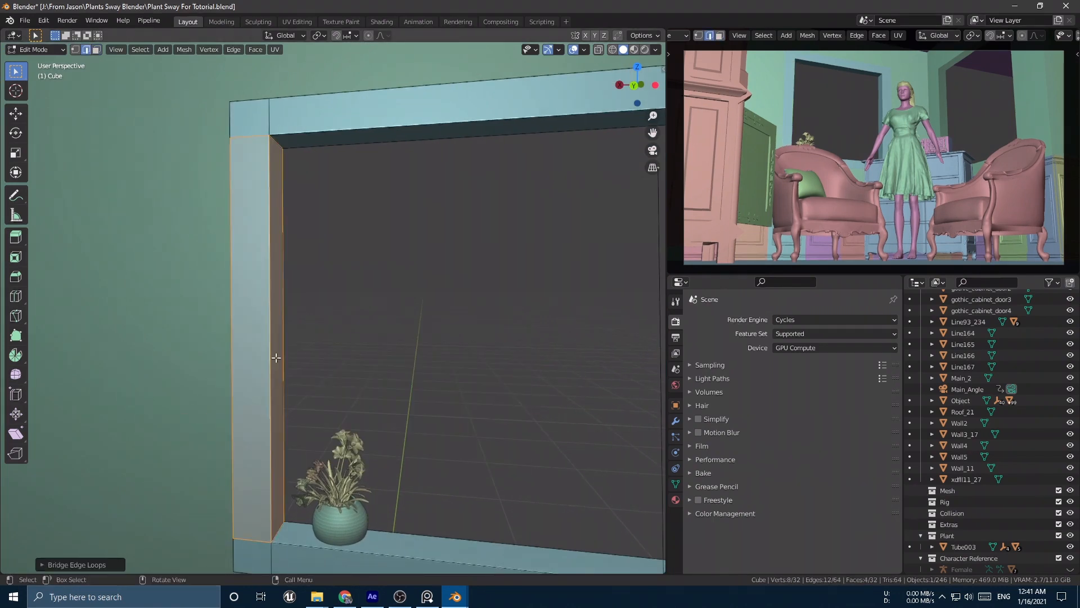
key(tab)
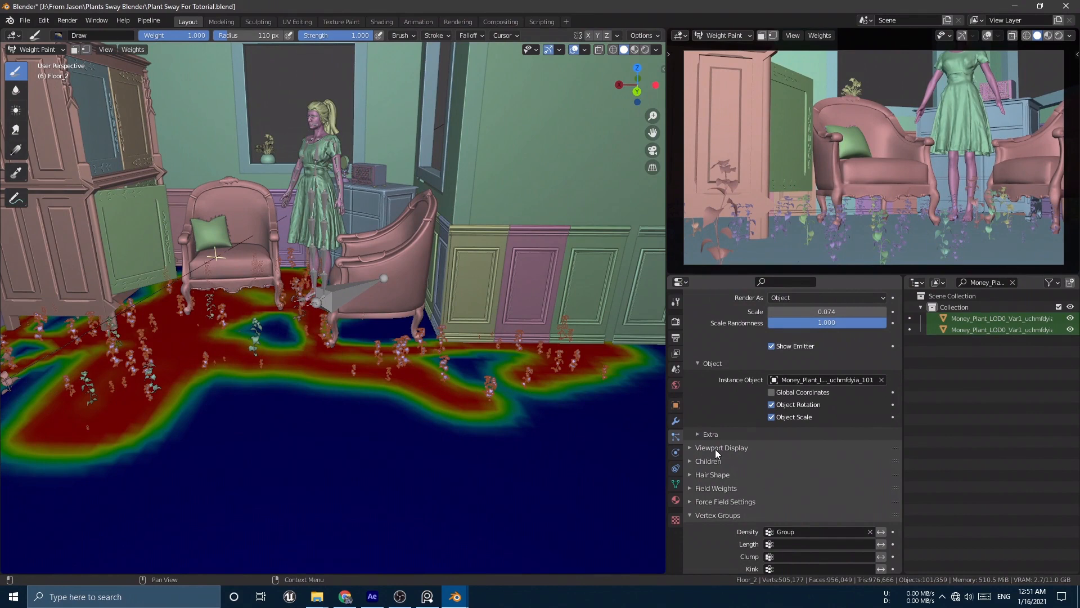
Paint the floor density vertex group so money plants grow around the armchairs
click(843, 290)
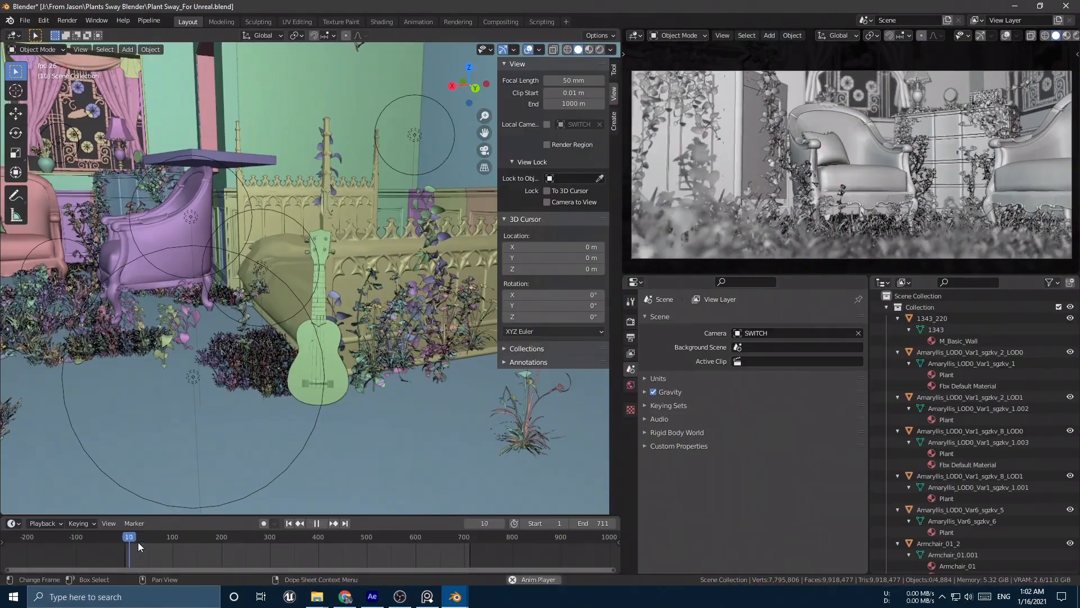
Jump to an early frame and play the swaying lily animation in camera view
click(153, 535)
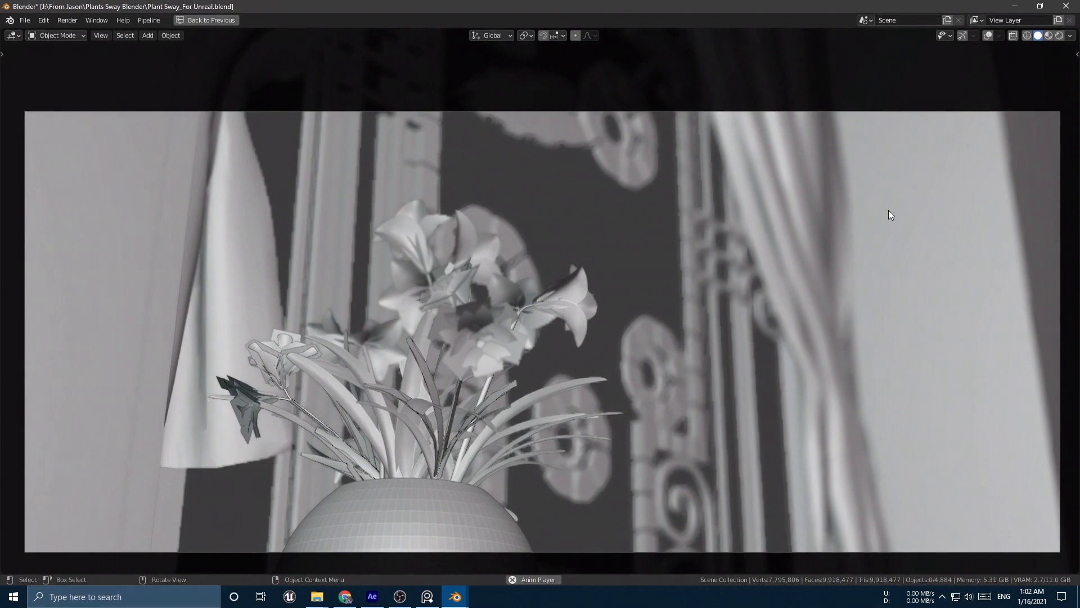
click(346, 596)
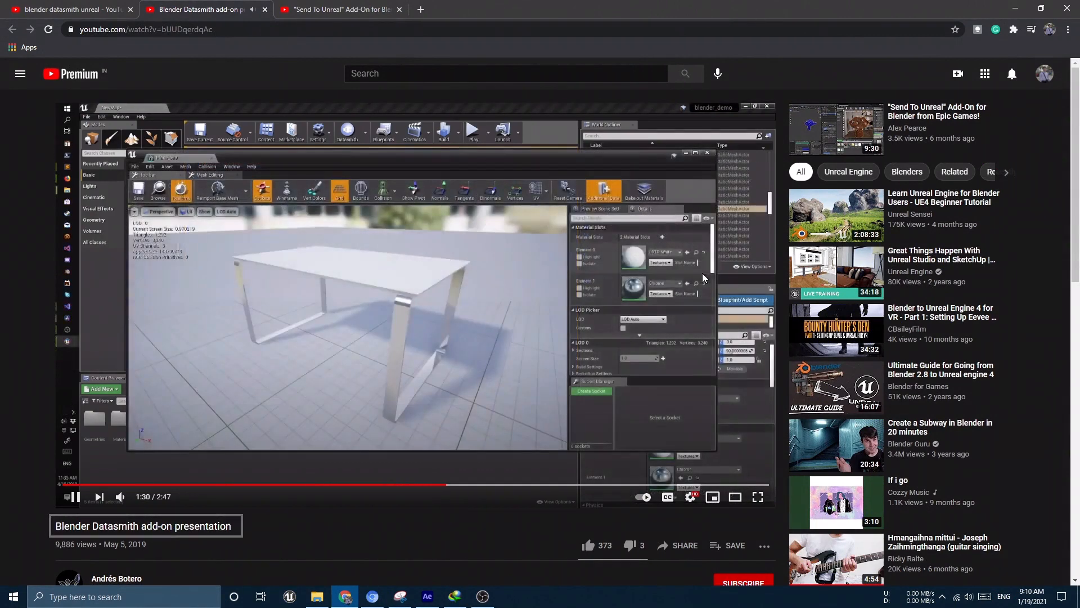
Watch the 'Send To Unreal' Add-On for Blender video
click(338, 9)
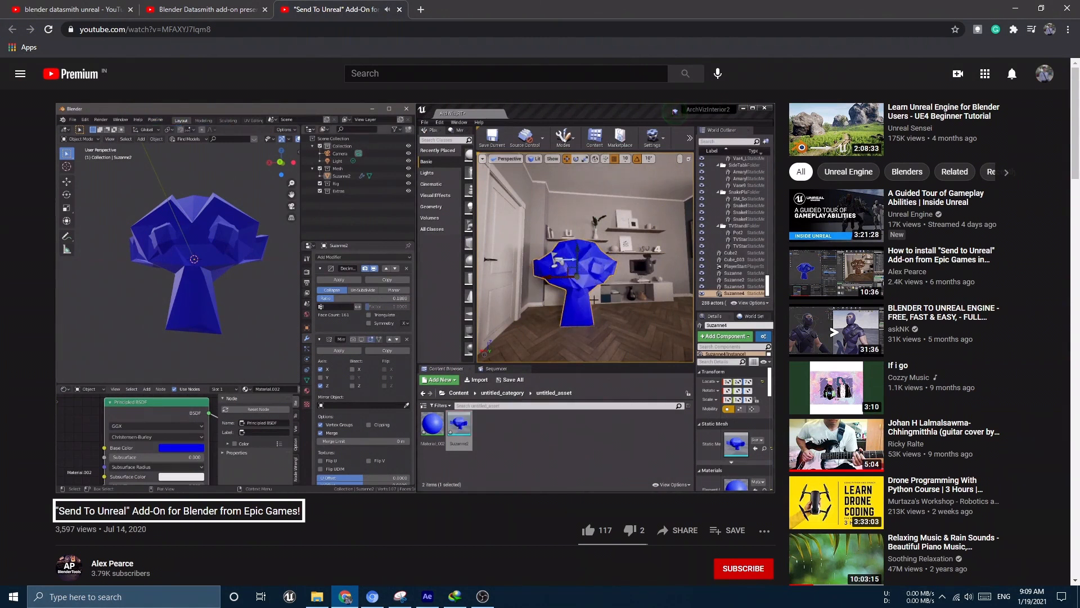
click(289, 596)
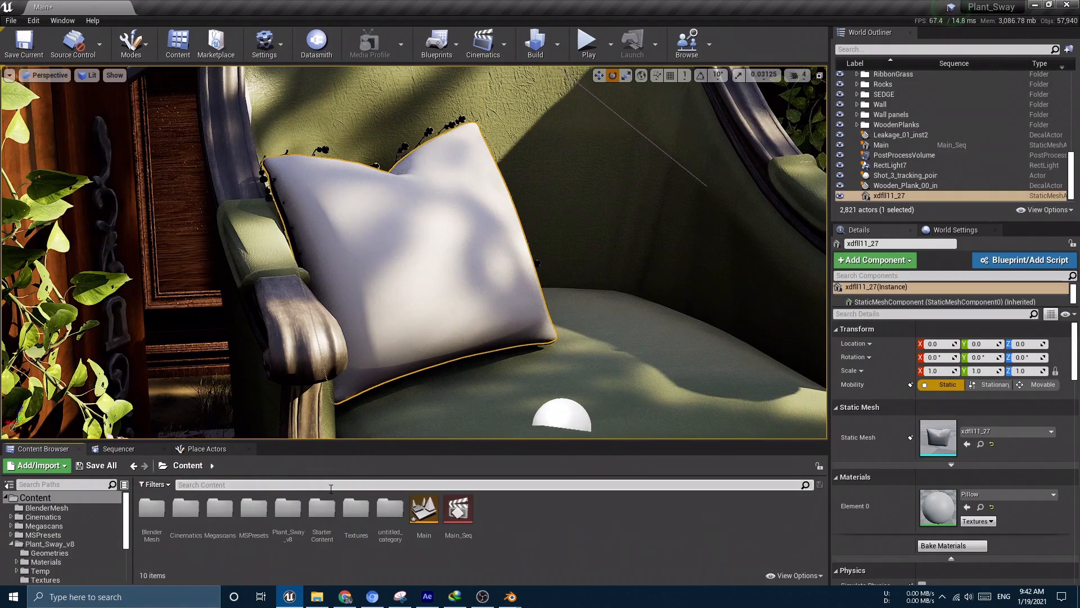
Find the Pillow material via 'pill' and assign its blue fabric to the cushion mesh
text(pill)
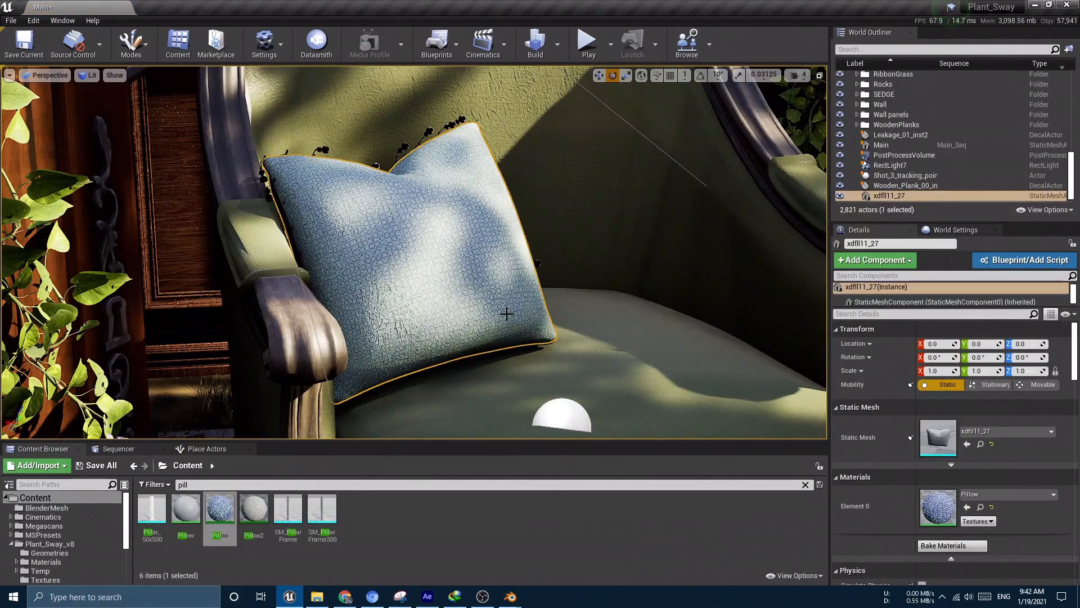
click(509, 596)
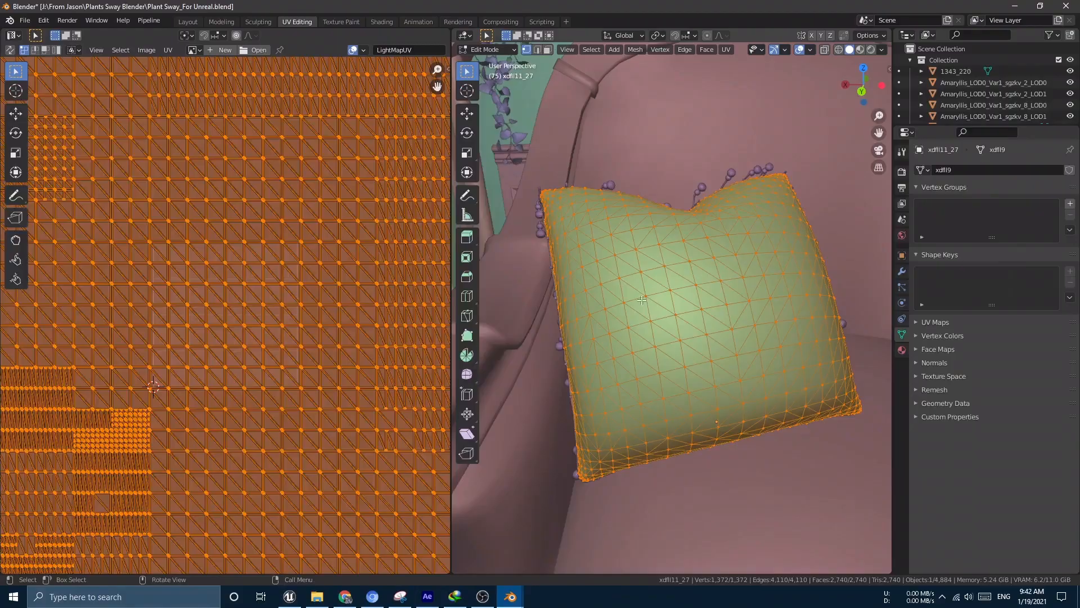
Smart UV Project the cushion's lightmap UVs and export it with Send to Unreal
click(725, 49)
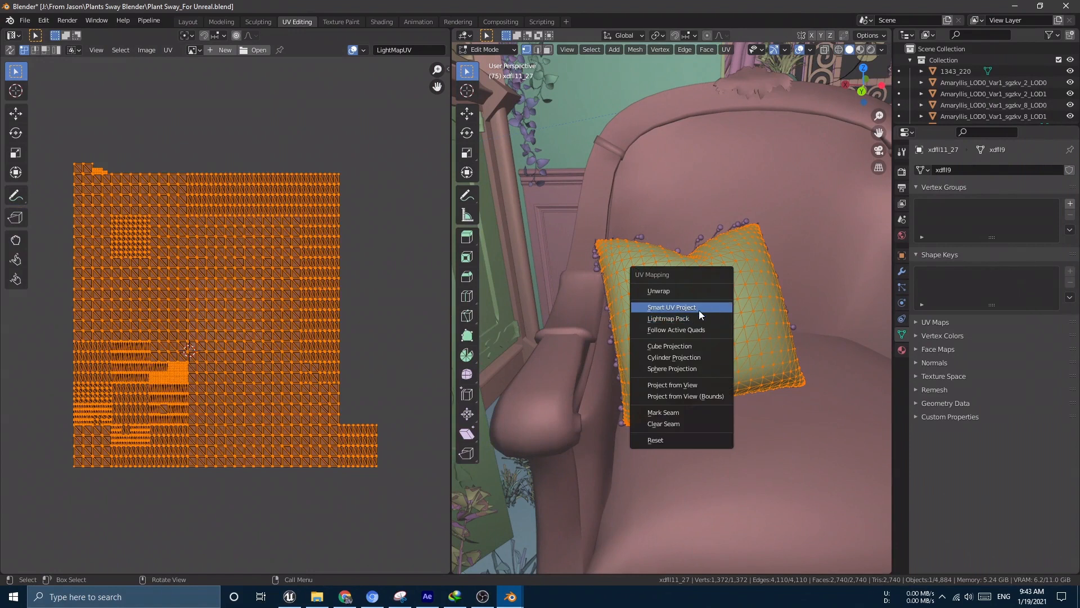
click(669, 306)
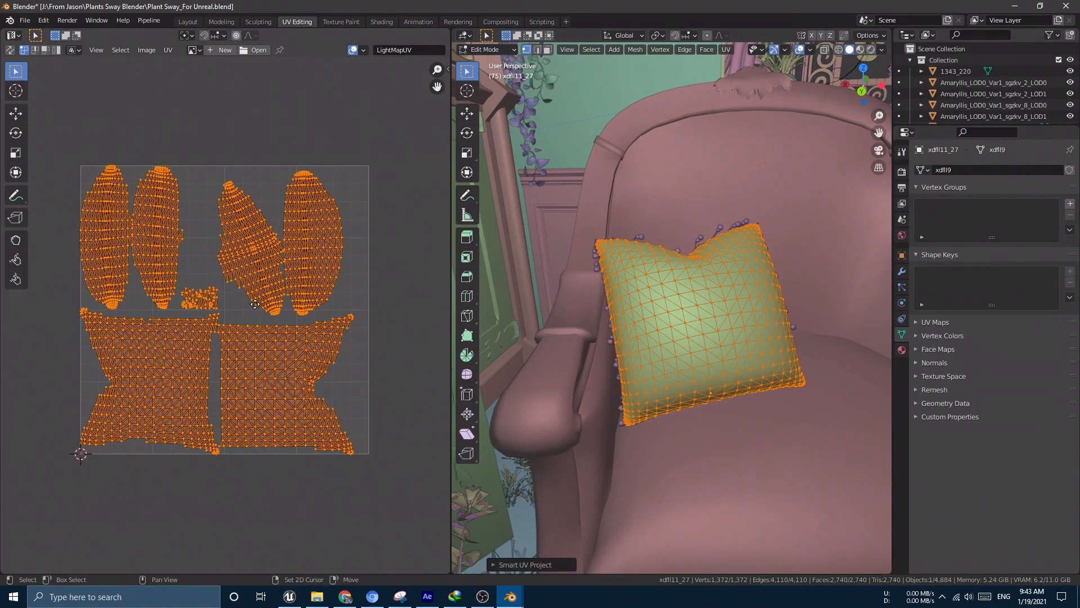
click(149, 24)
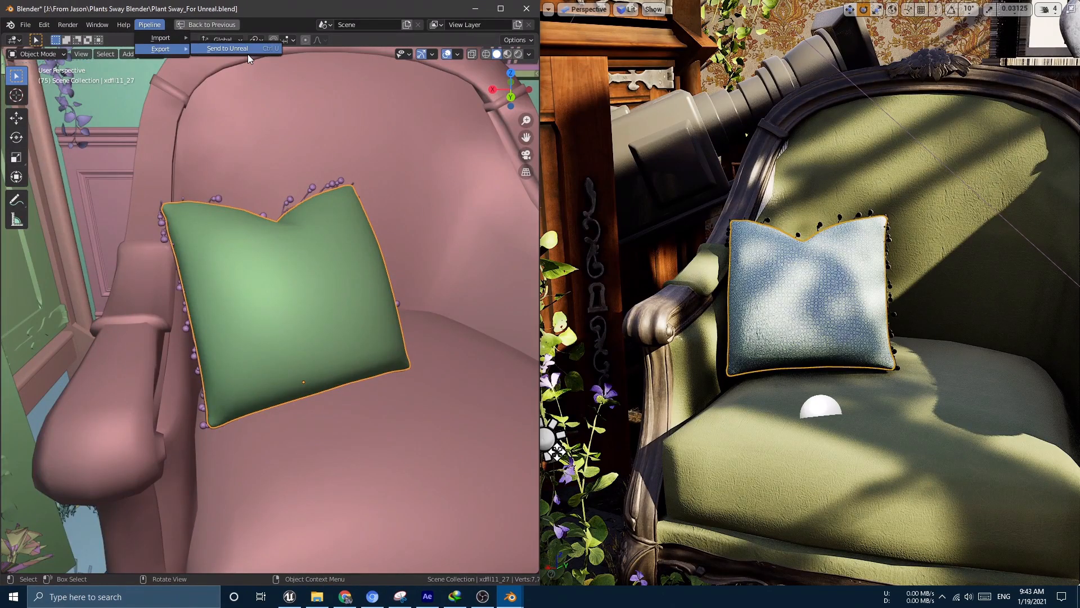
key(Tab)
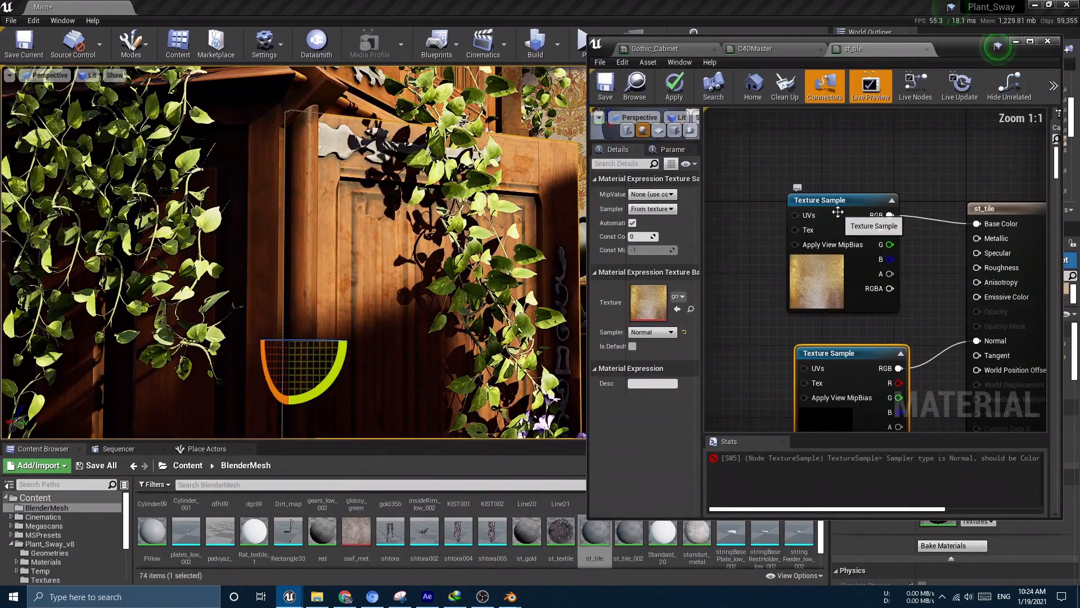
scroll(down, 3)
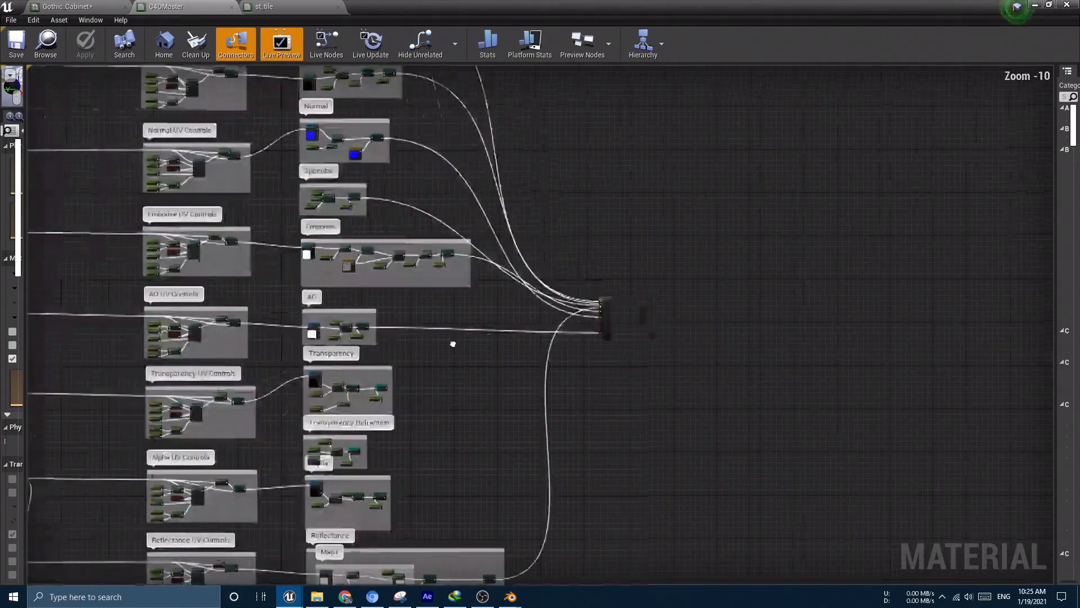
scroll(down, 3)
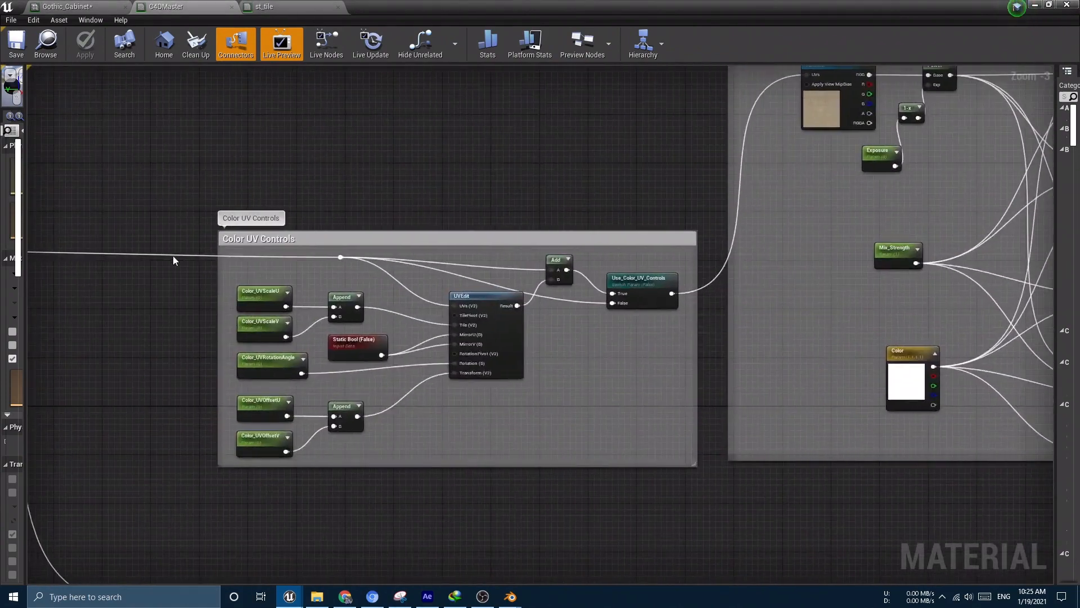
scroll(down, 3)
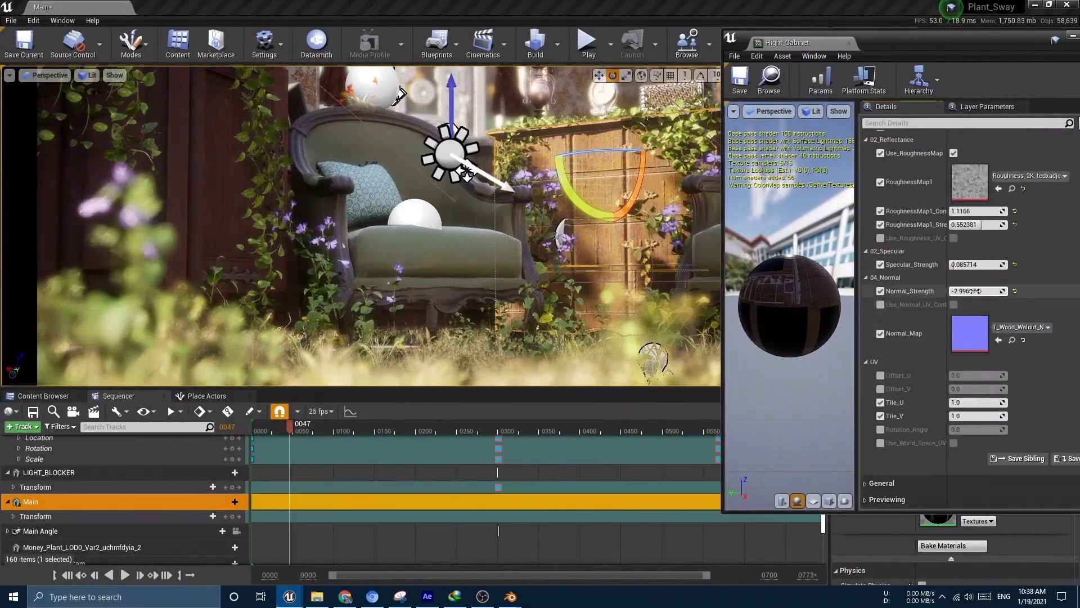
Set Normal_Strength to -0.886697 and pick a brown tint in the Color Picker
click(975, 290)
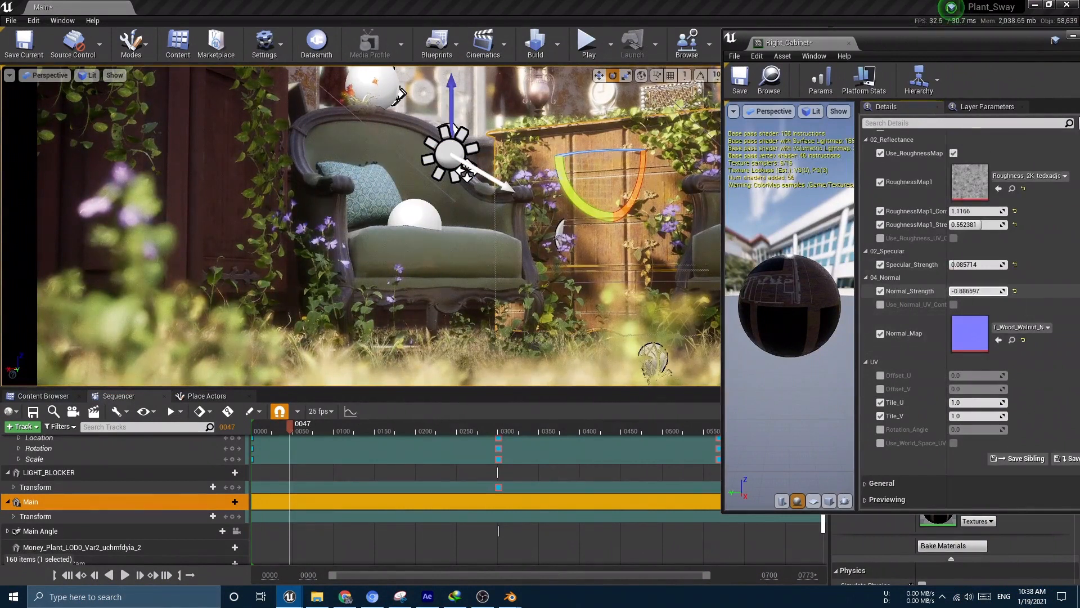
scroll(up, 3)
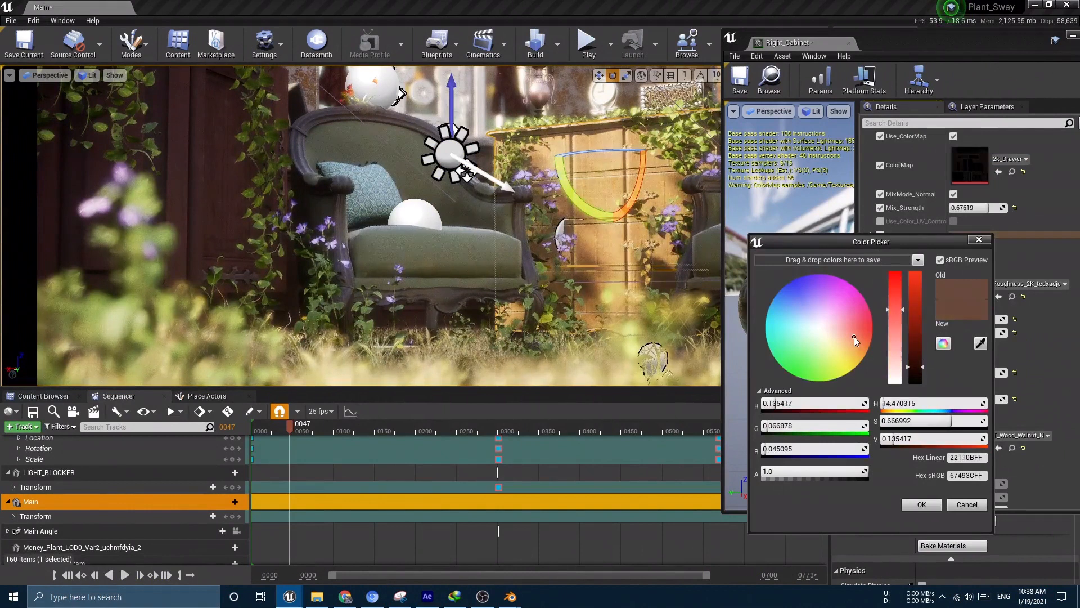
click(966, 504)
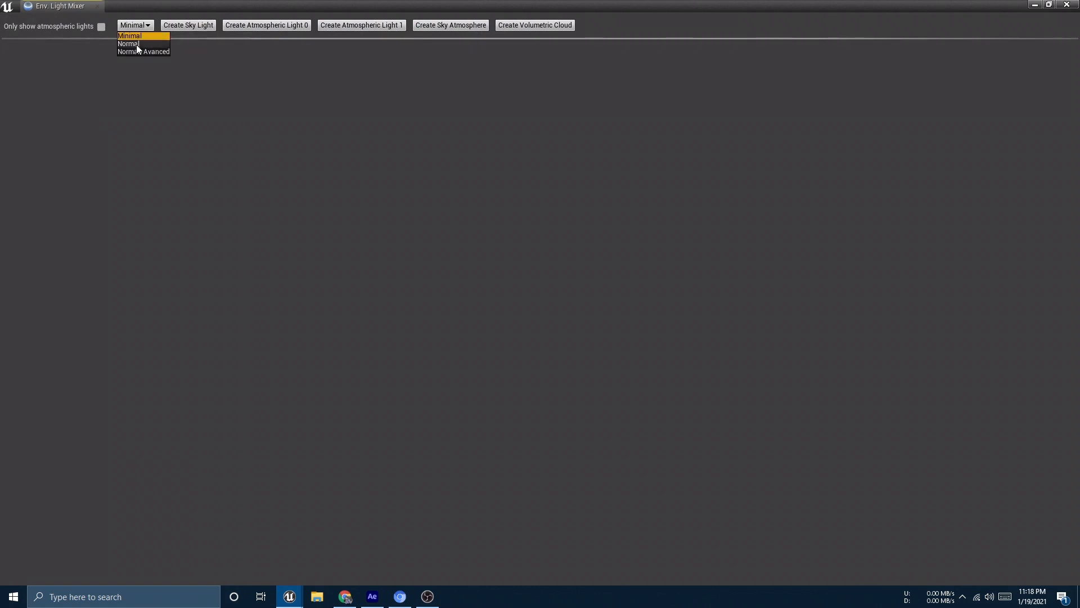
Switch the Env. Light Mixer detail level from Minimal to Normal
click(128, 44)
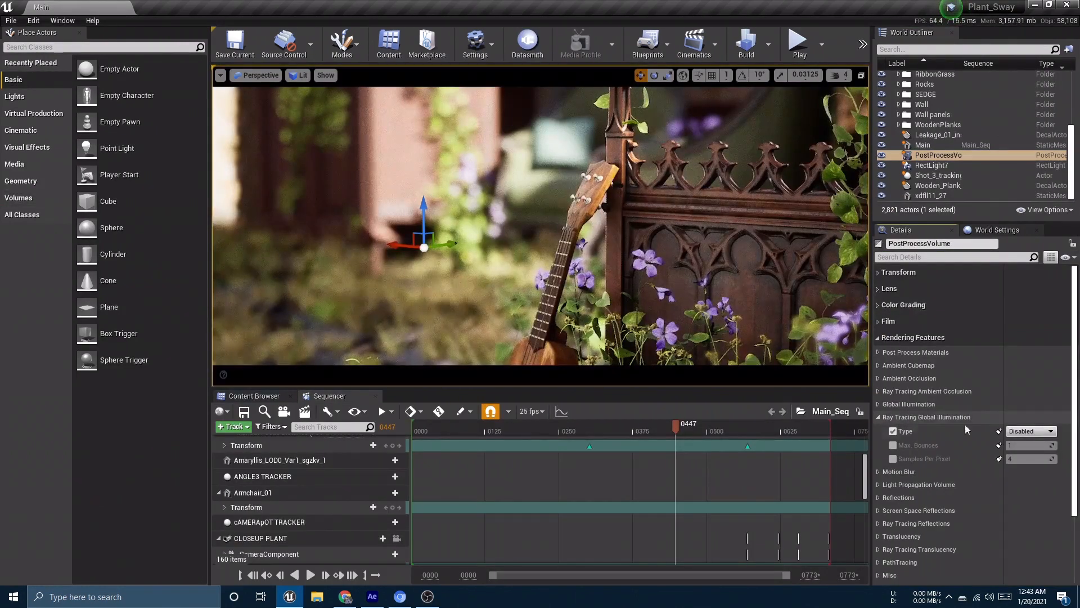
click(1029, 431)
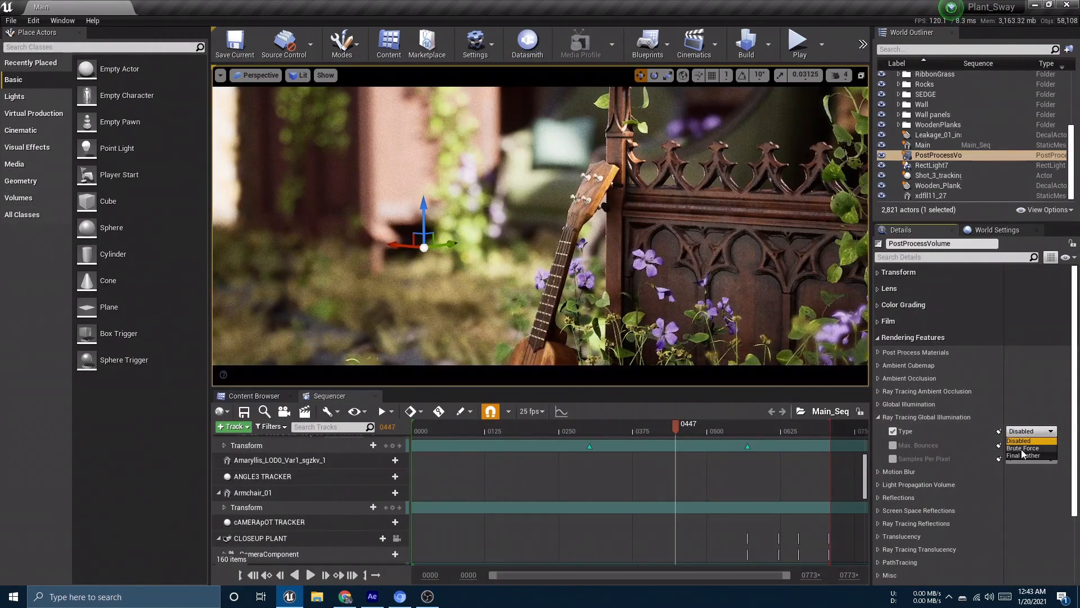
click(1023, 446)
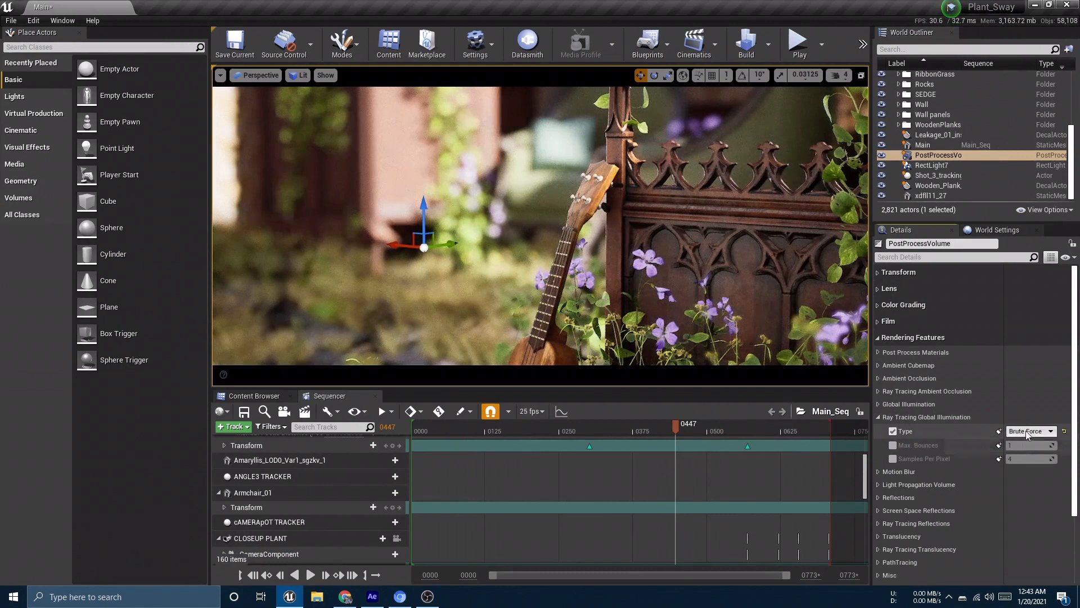
click(1026, 431)
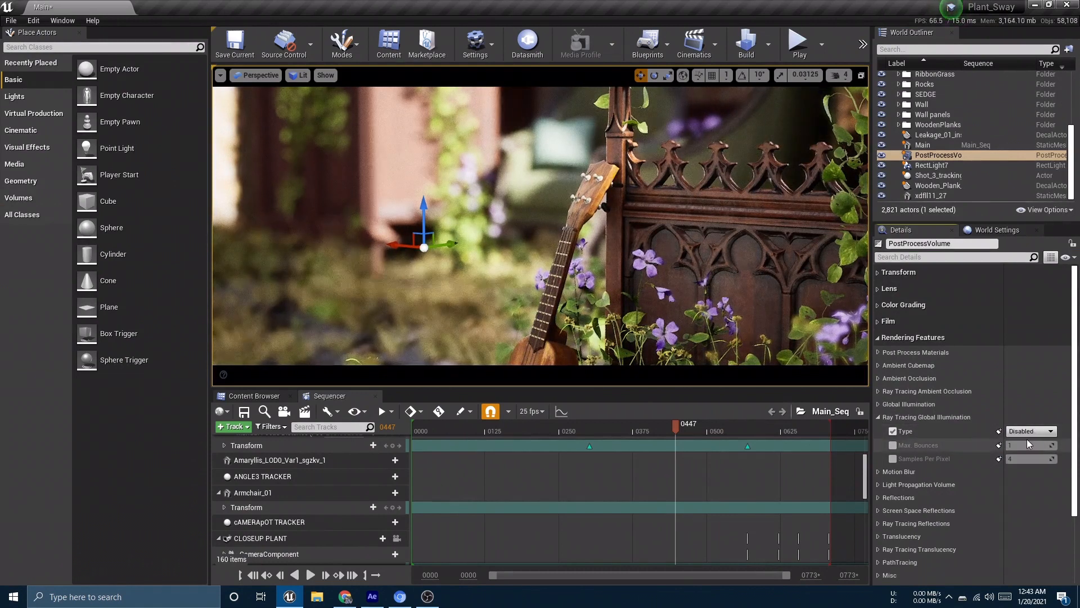
click(1030, 431)
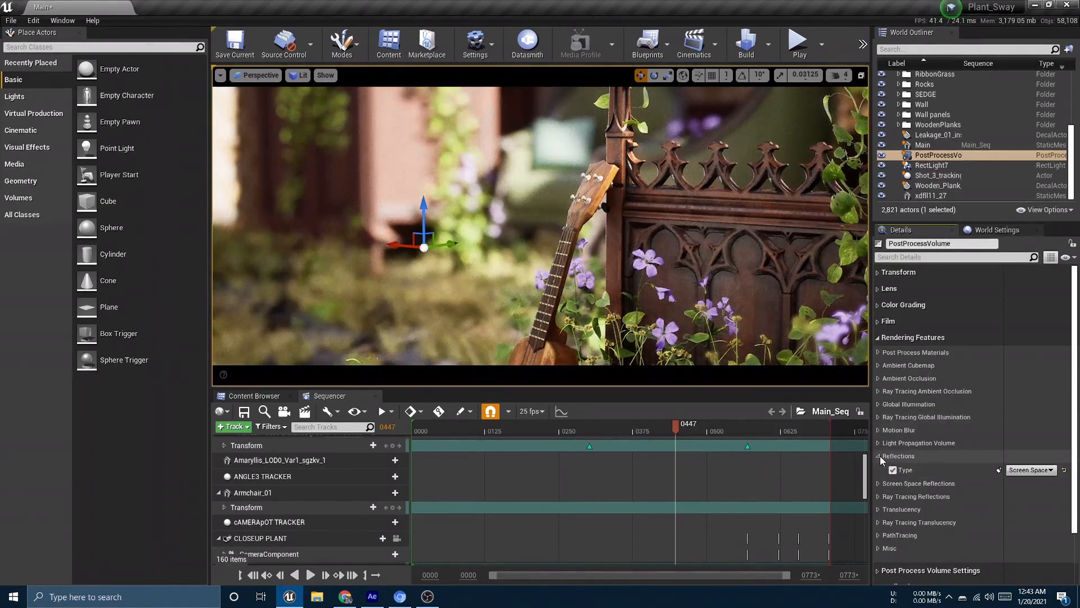
click(1030, 469)
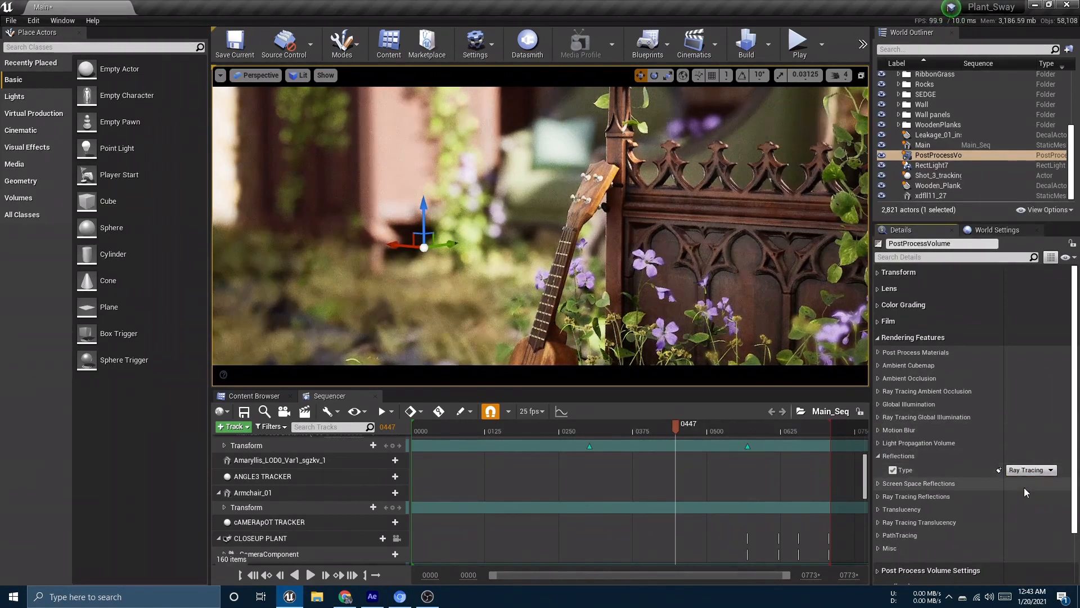
click(1030, 469)
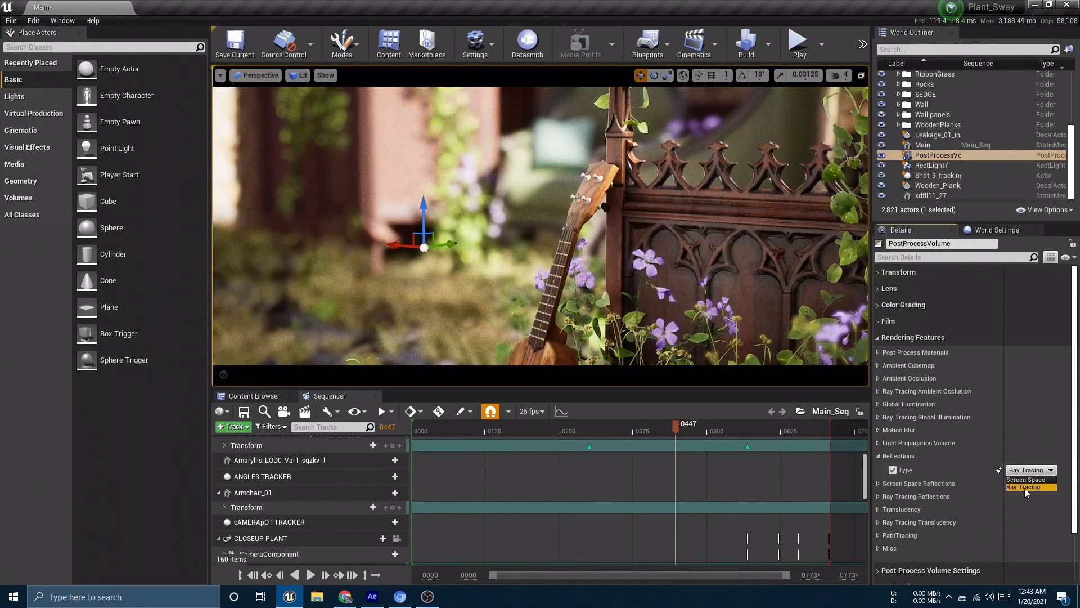
click(1027, 479)
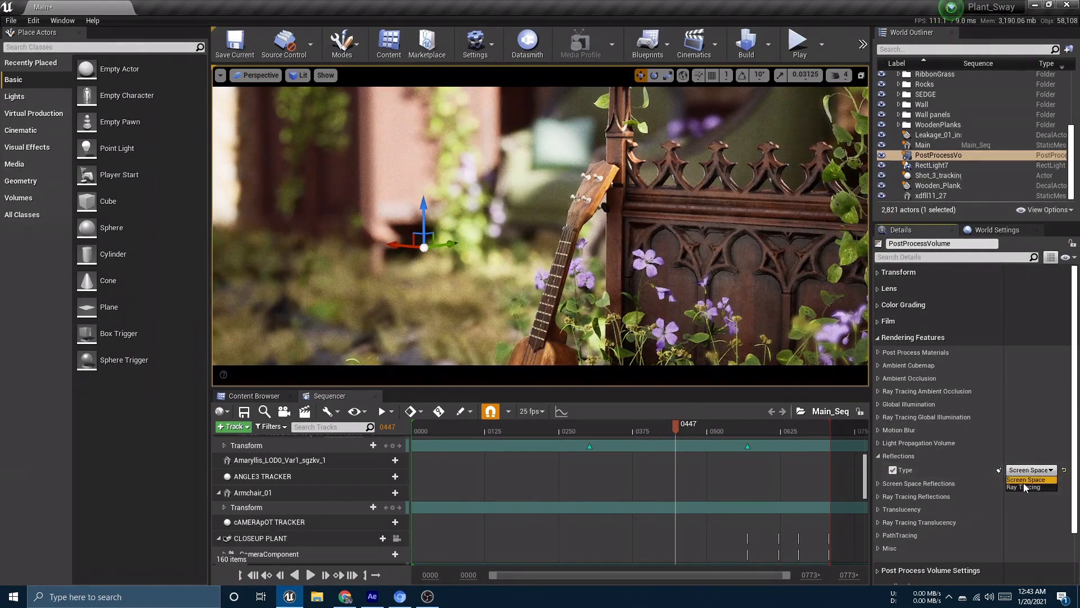
click(1023, 487)
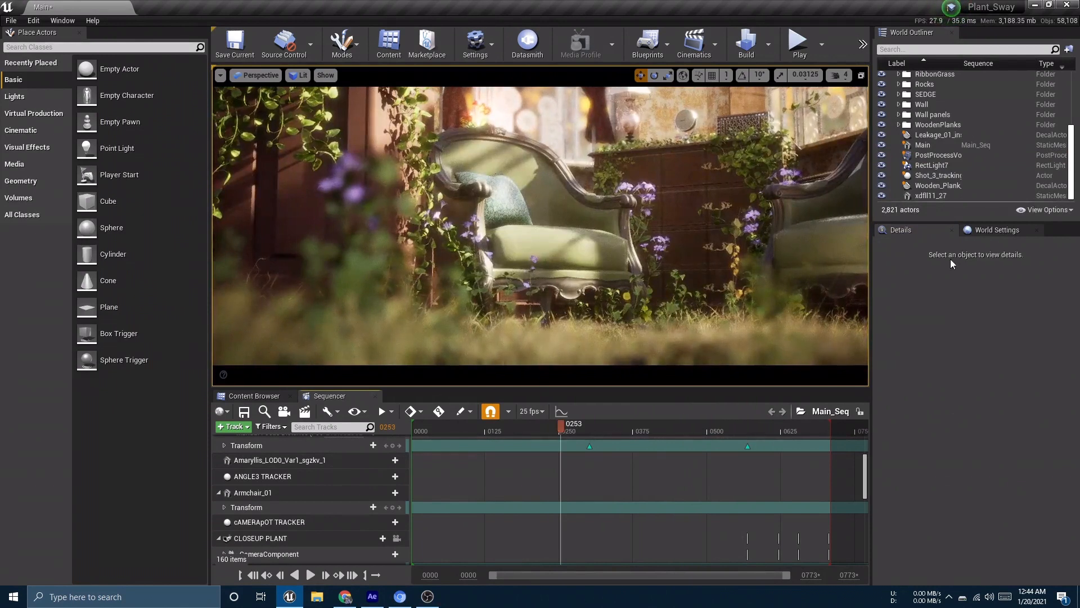
Scrub the Sequencer playhead to the armchair shot at frame 253
click(939, 156)
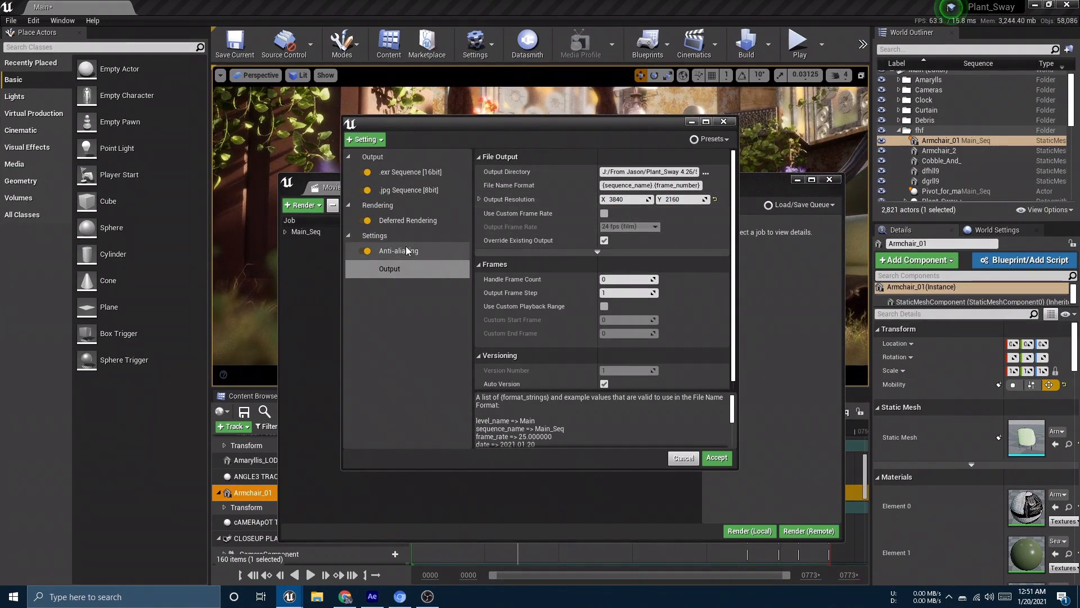
Add an r.DepthOfFieldQuality console variable override of 4 and accept the render job settings
click(365, 138)
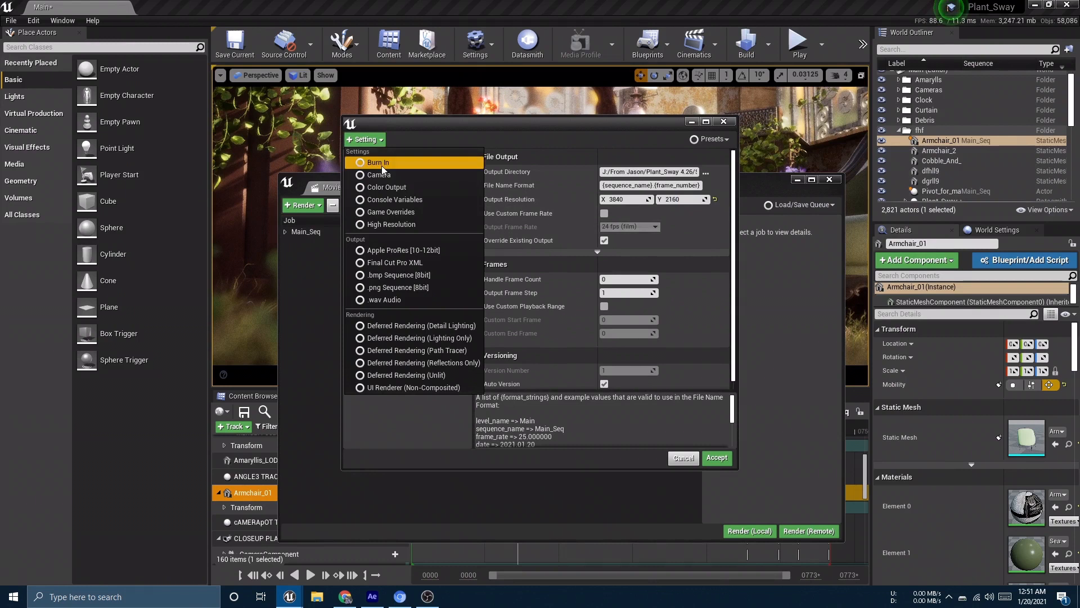
click(394, 201)
text(Depthof)
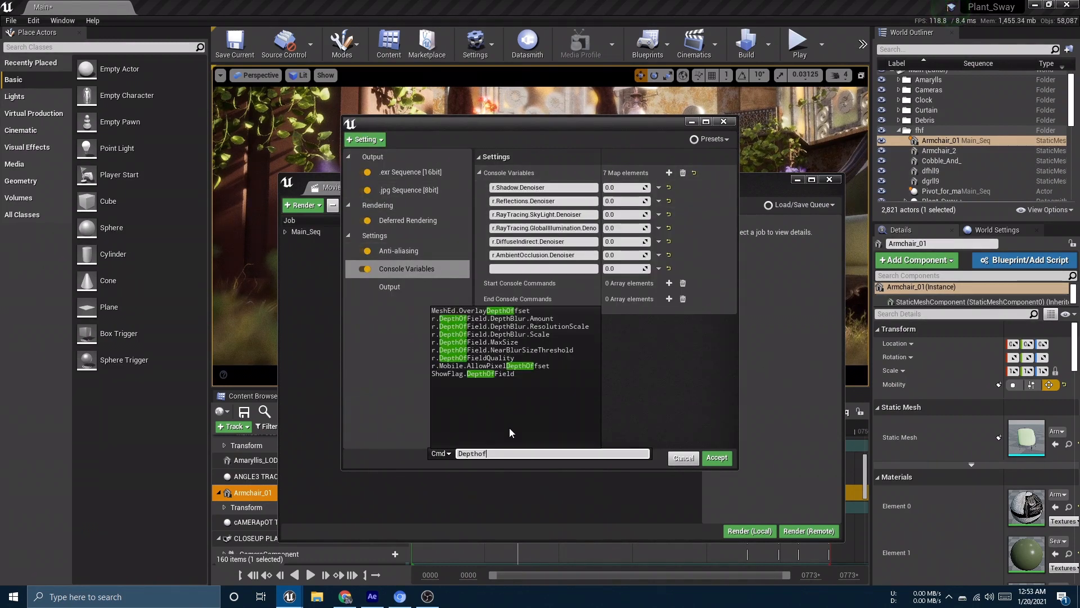
click(498, 357)
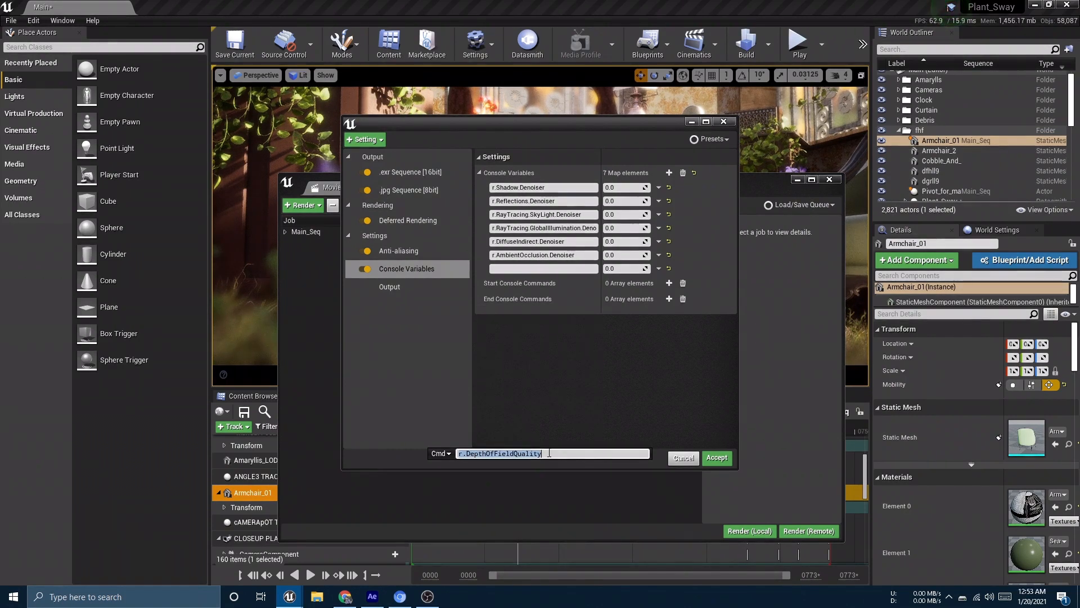
click(717, 458)
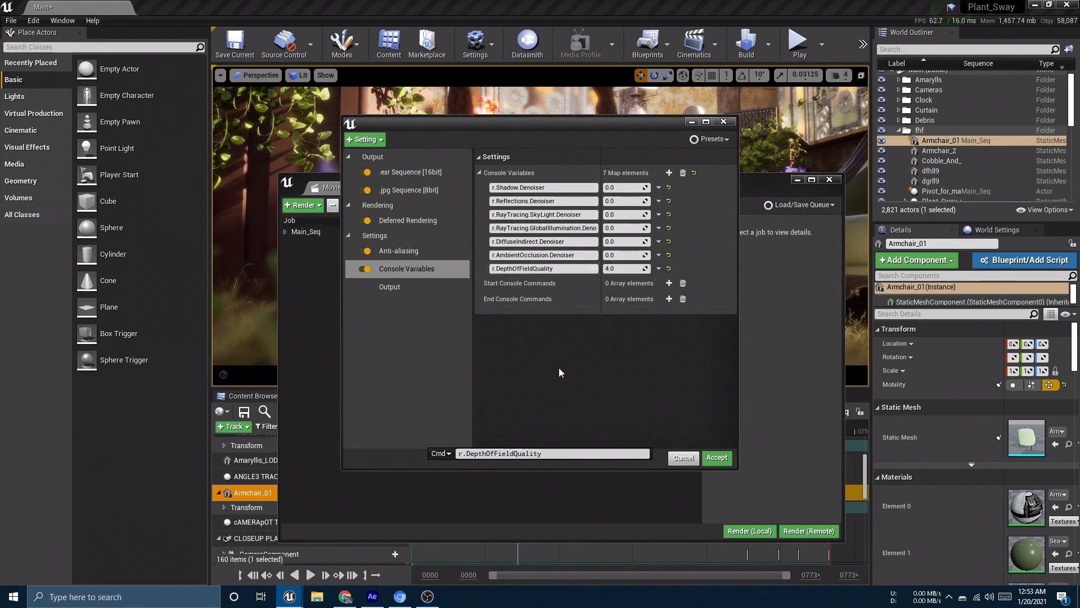
click(749, 531)
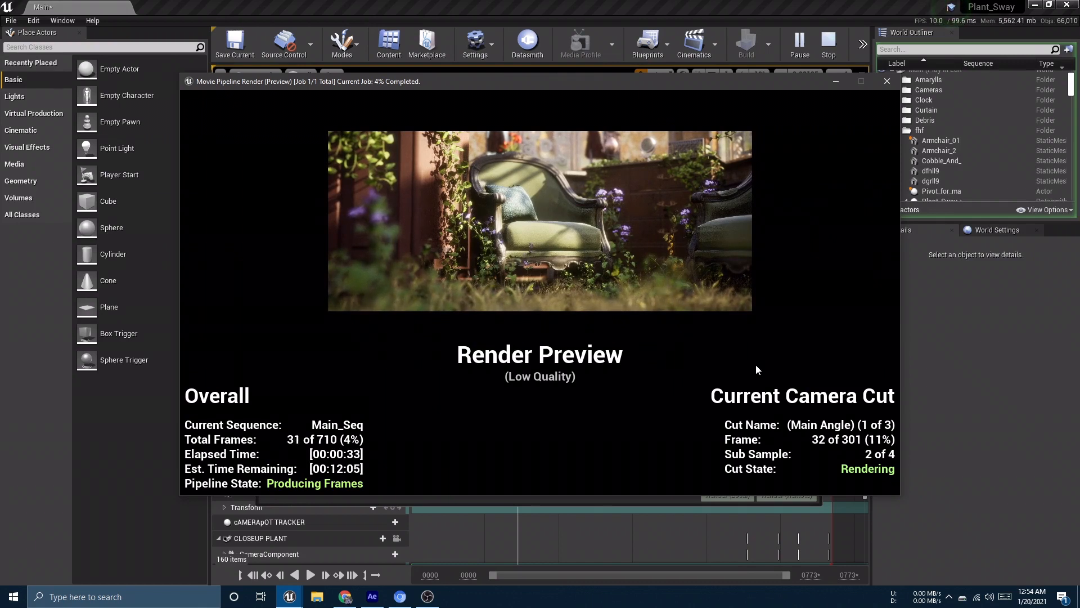
Close the live Render Preview window while Main_Seq keeps rendering
click(887, 81)
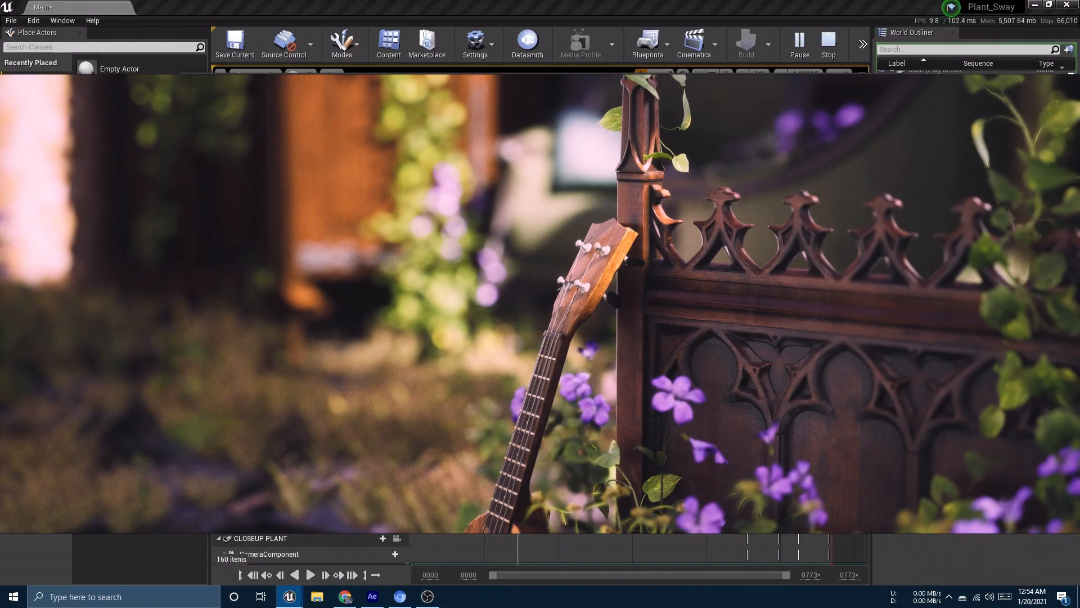